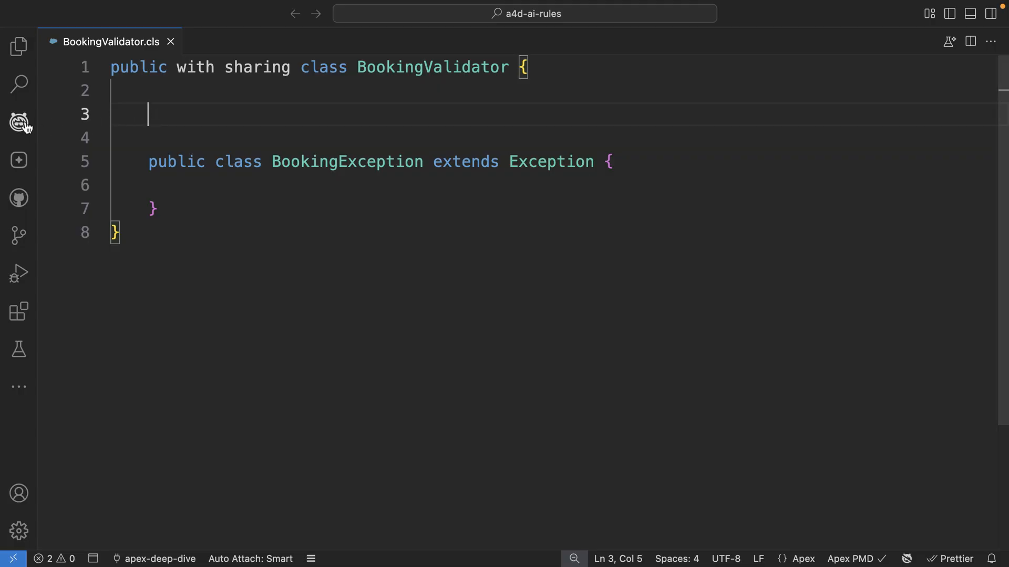
mouse_move(17, 122)
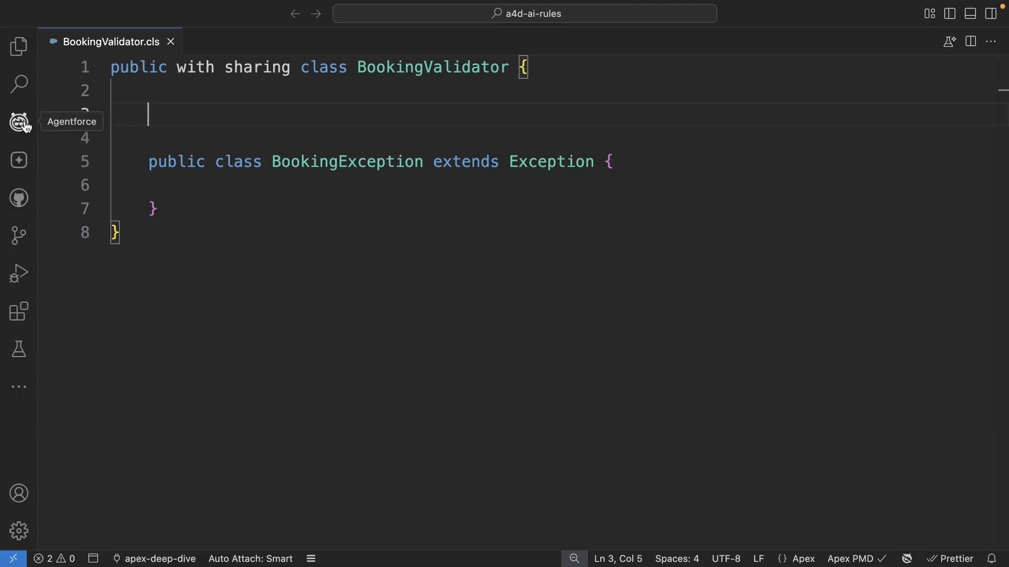
- Draft a Dev Assistant prompt for booking-record logic taking contact name and session, checking remaining capacity
left_click(17, 122)
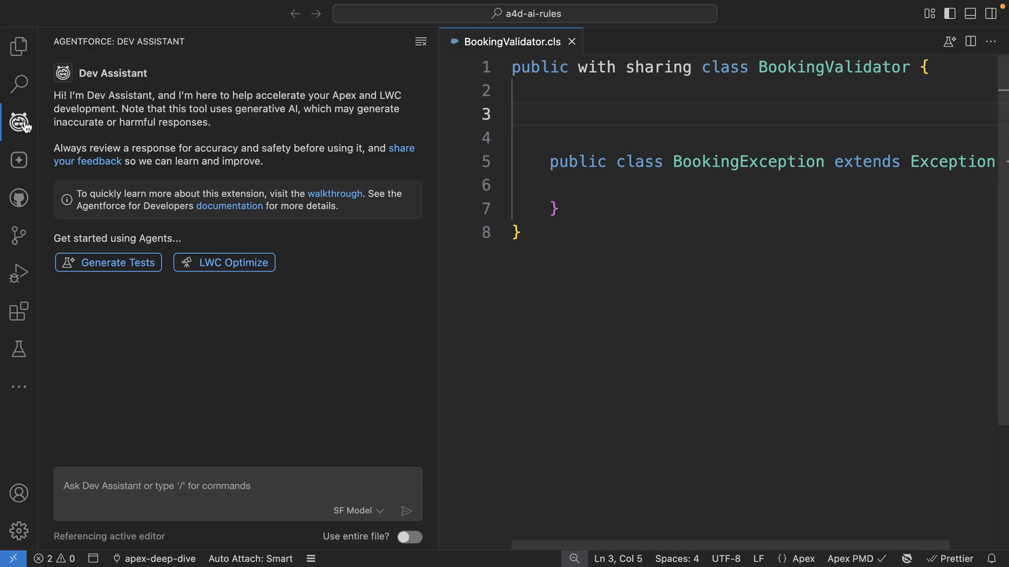
mouse_move(77, 480)
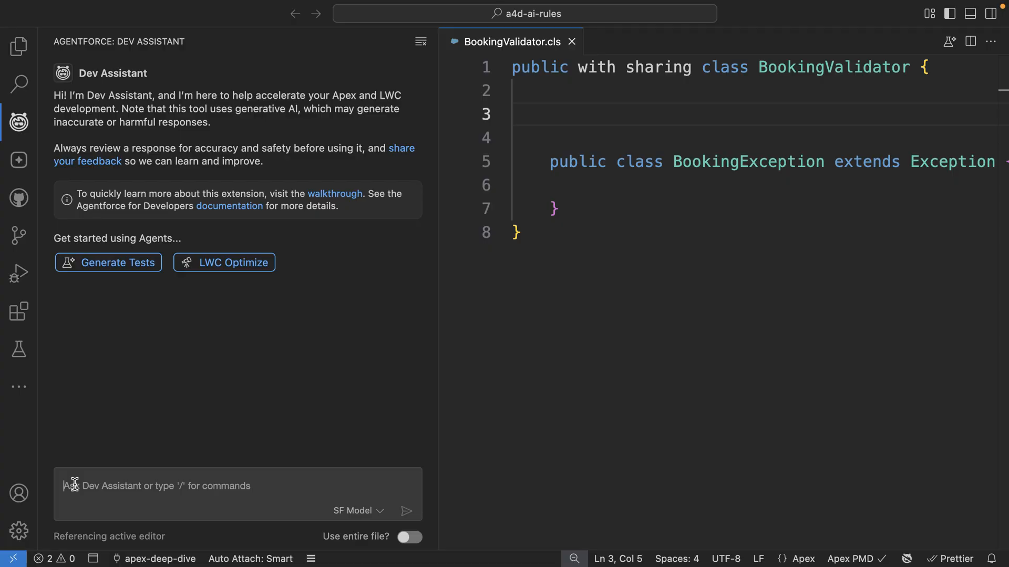
type("Write logic to create booking records. The method should accept")
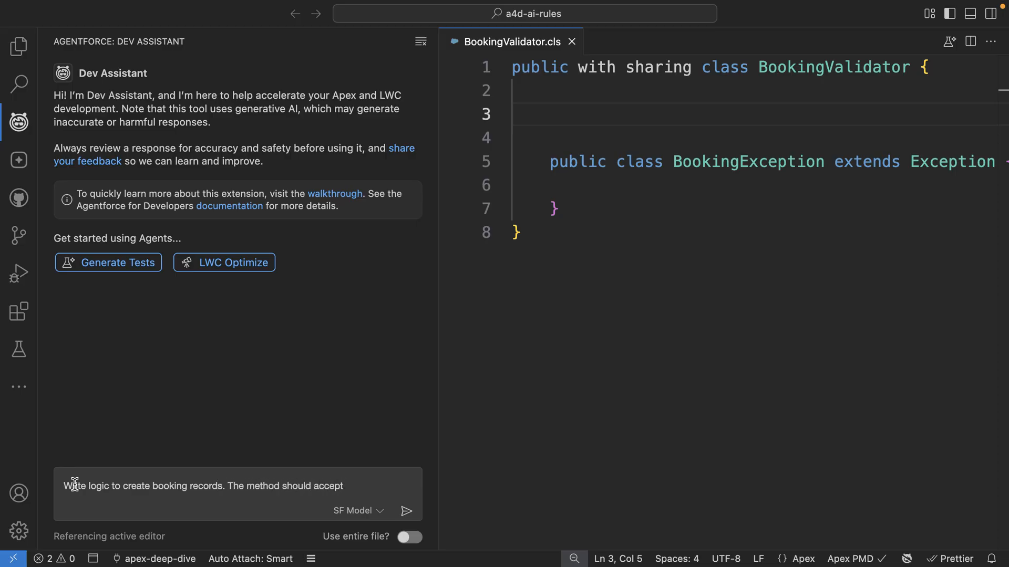
type("parameters like session name and")
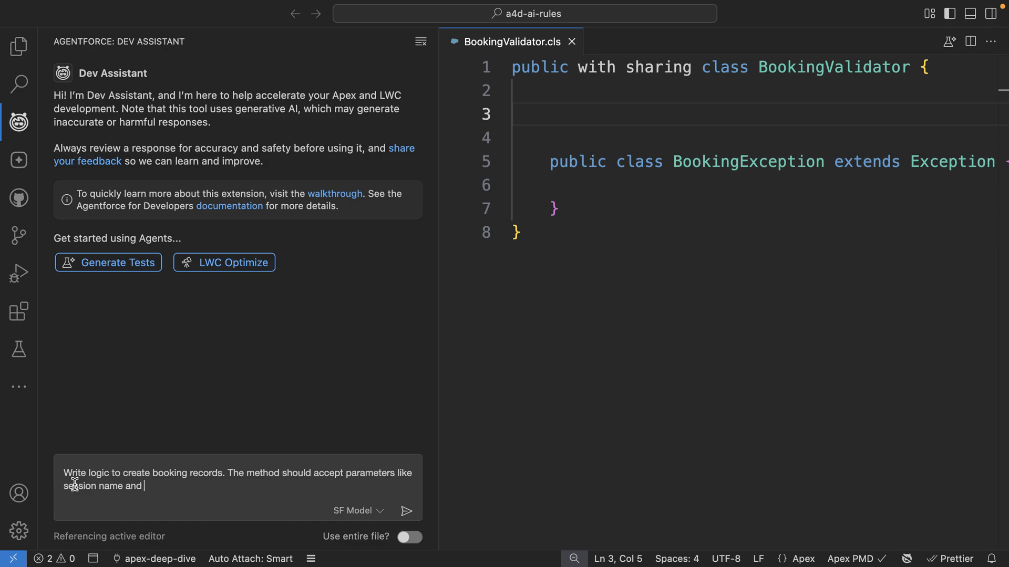
type("contact name and")
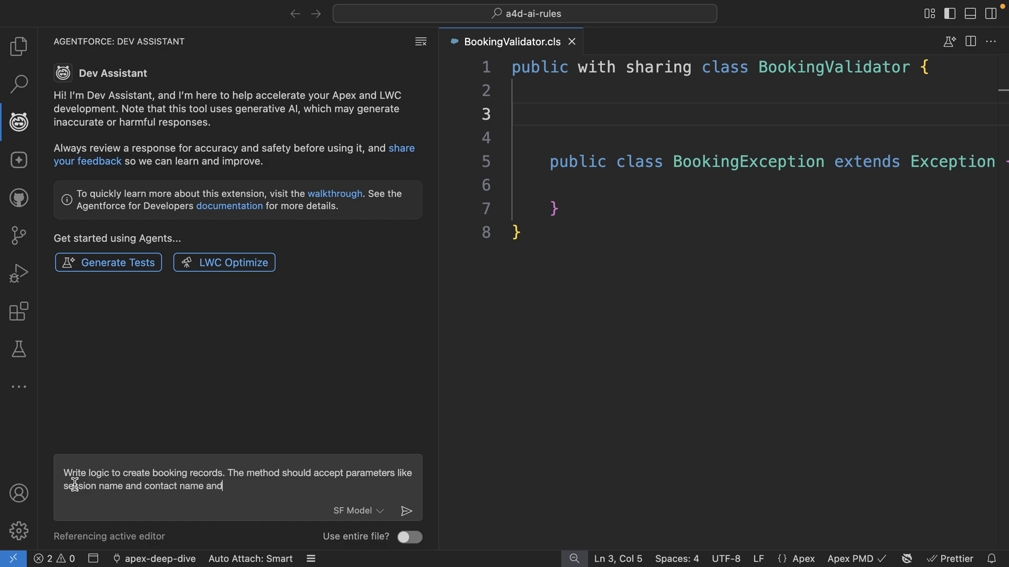
type("create booking record only if the session has cap")
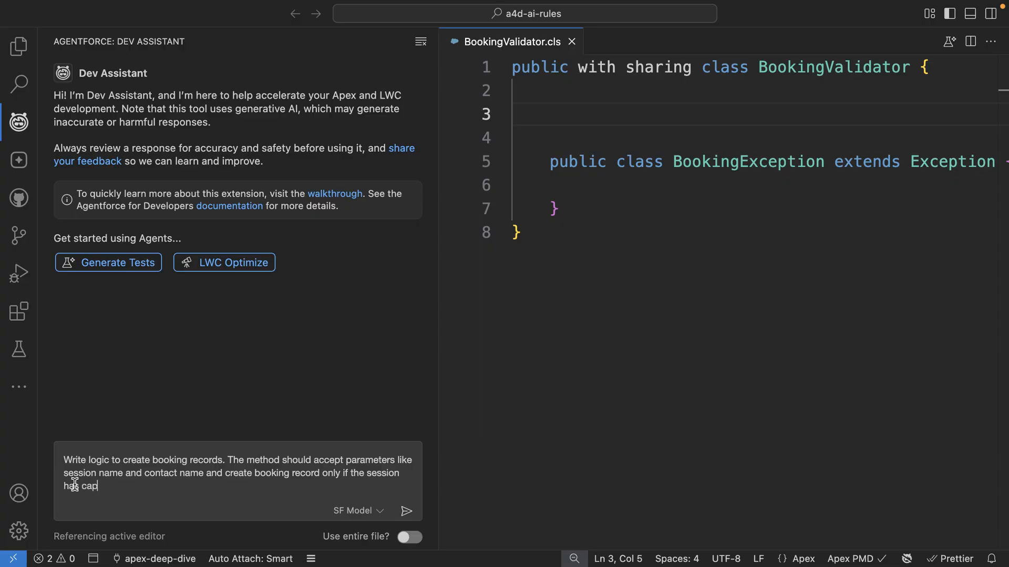
type("acity.")
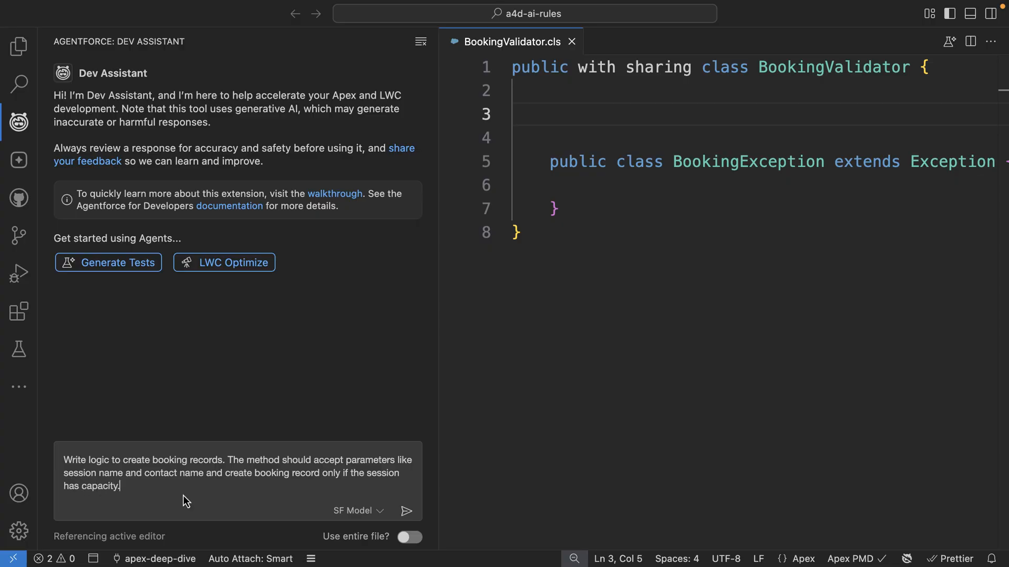
- Send the booking-logic request so Dev Assistant generates the createBooking Apex method
left_click(405, 511)
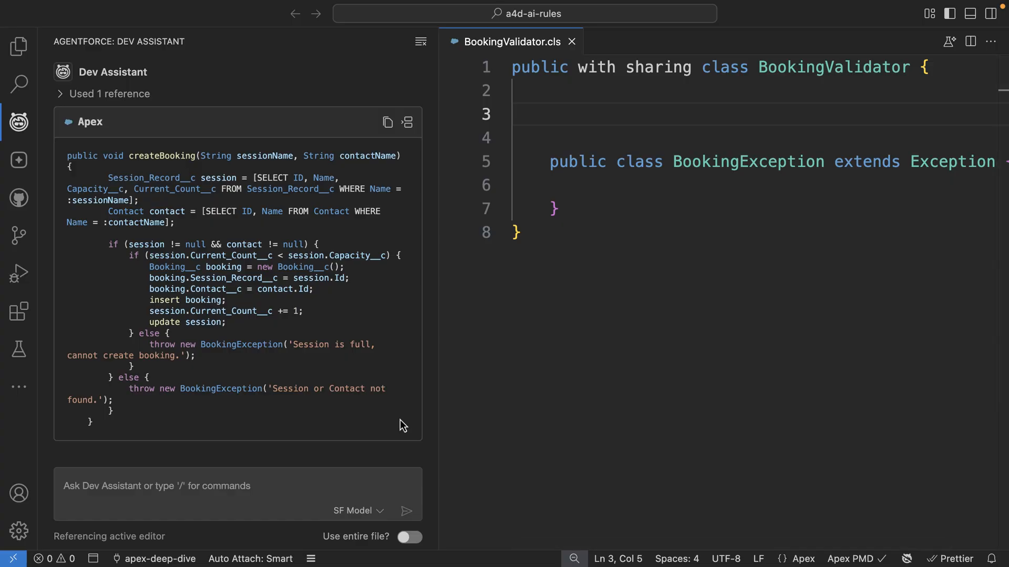
mouse_move(311, 313)
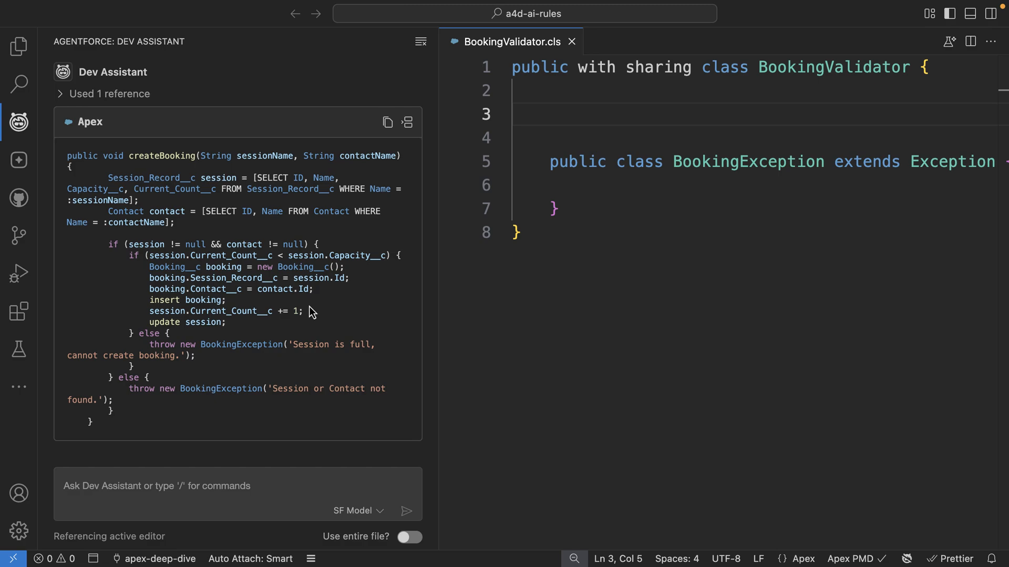
mouse_move(202, 316)
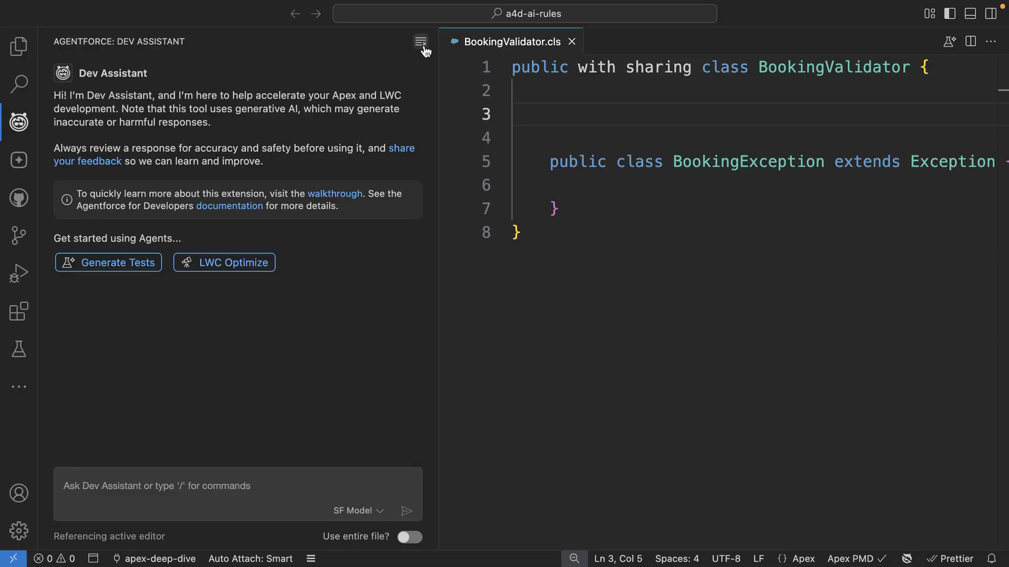
- Review apex-best-practice-guide.md, highlighting the WITH USER_MODE and WITH SHARING guidelines, then return to BookingValidator.cls
left_click(20, 40)
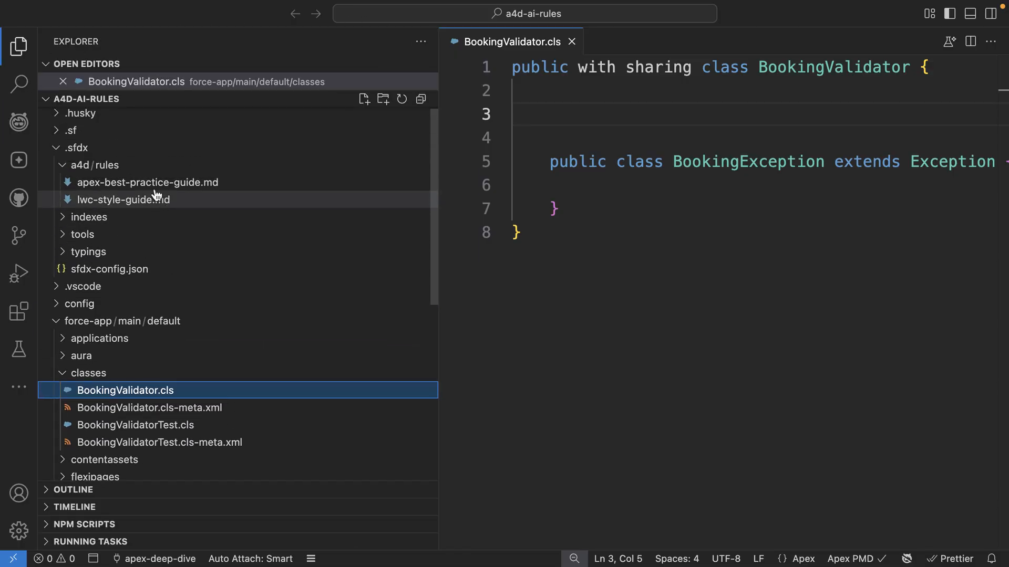
mouse_move(132, 185)
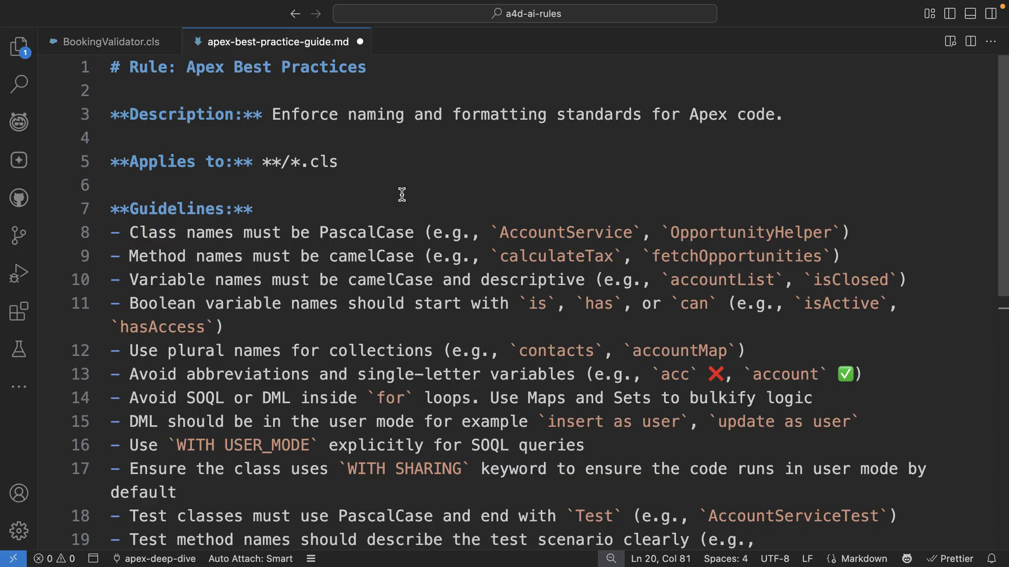
mouse_move(353, 141)
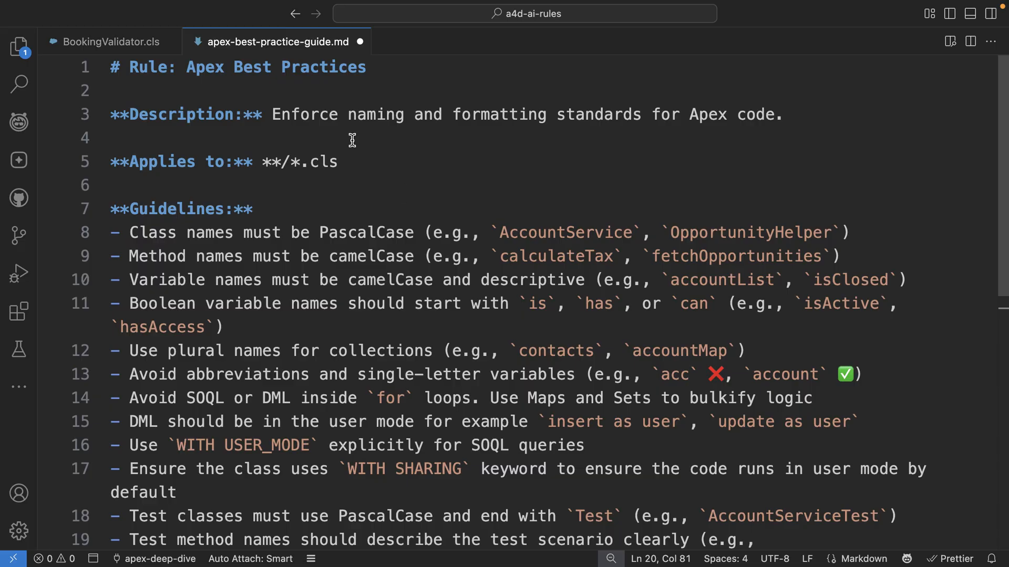
mouse_move(325, 162)
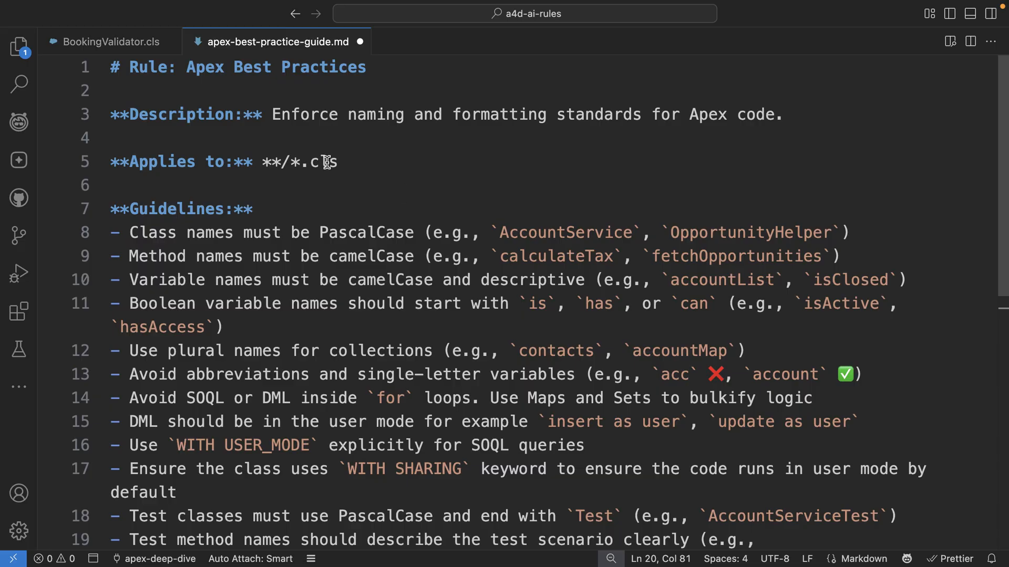
triple_click(219, 161)
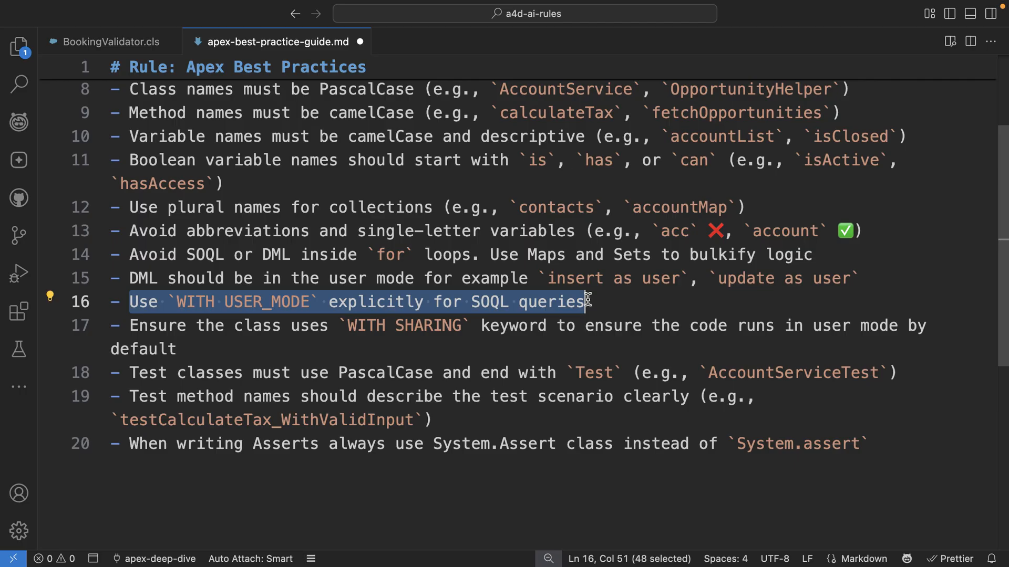
double_click(304, 279)
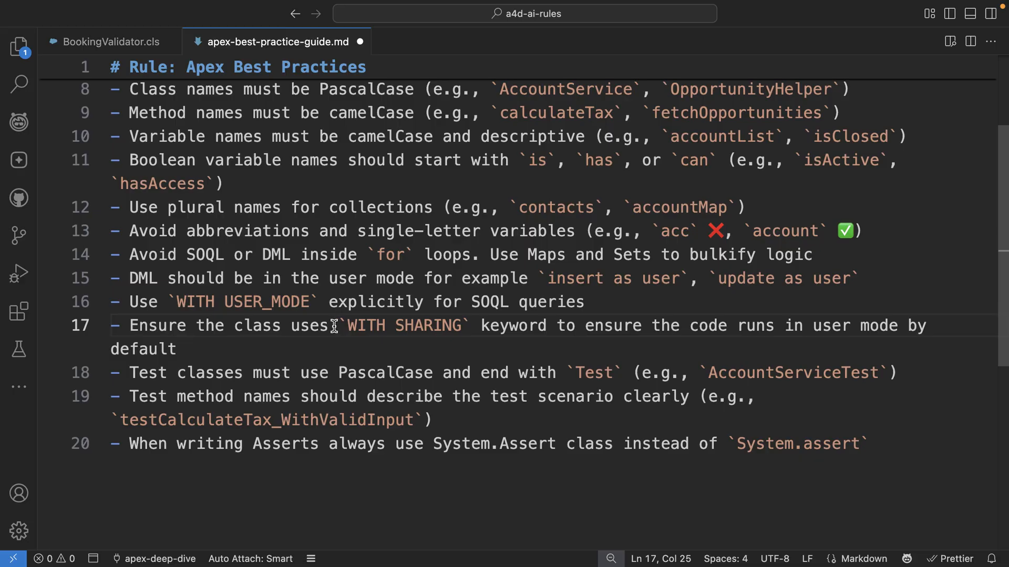
left_click(110, 41)
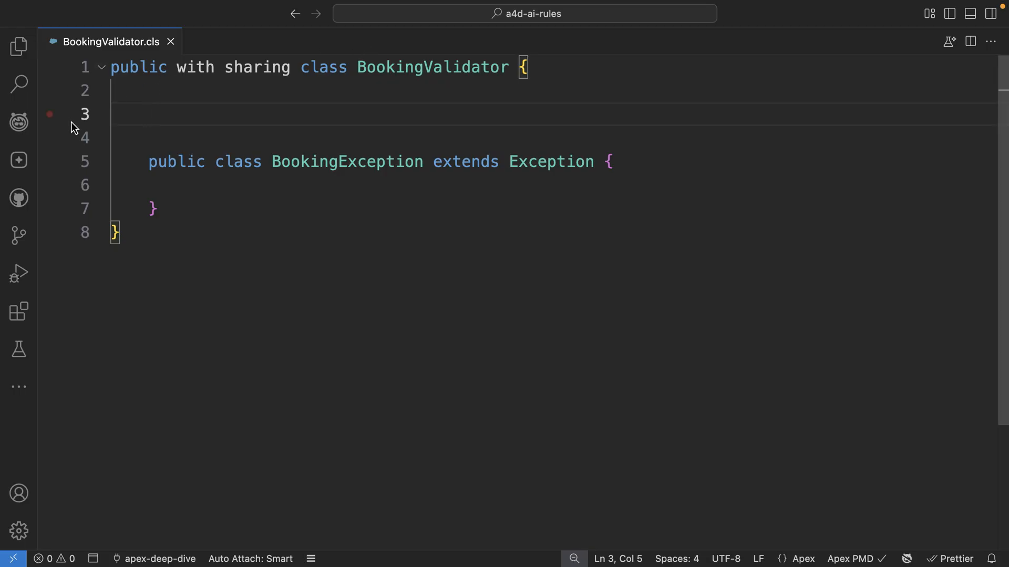
- Send the revised booking request and scroll through the generated createBookingRecords method
left_click(18, 120)
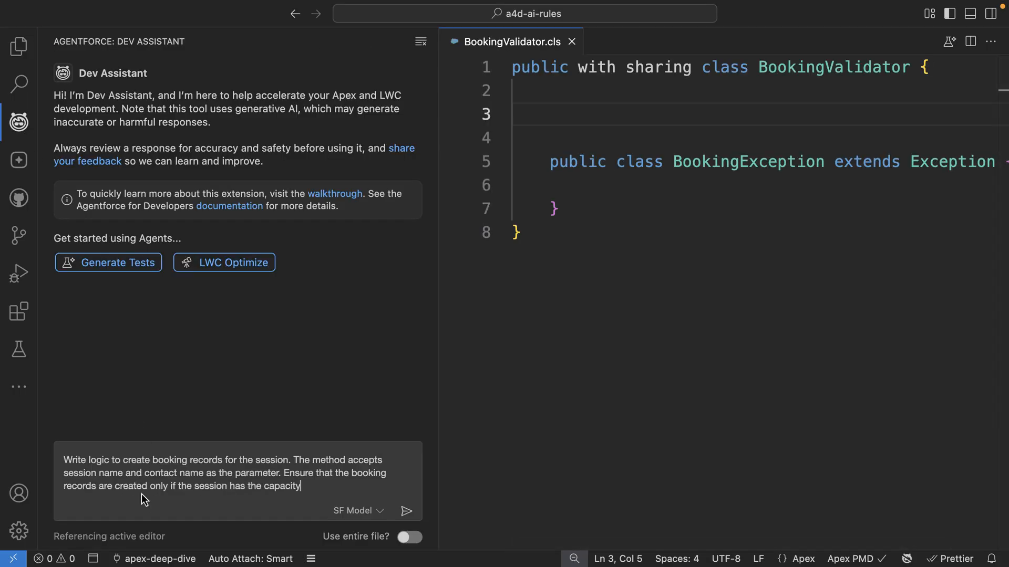
mouse_move(330, 505)
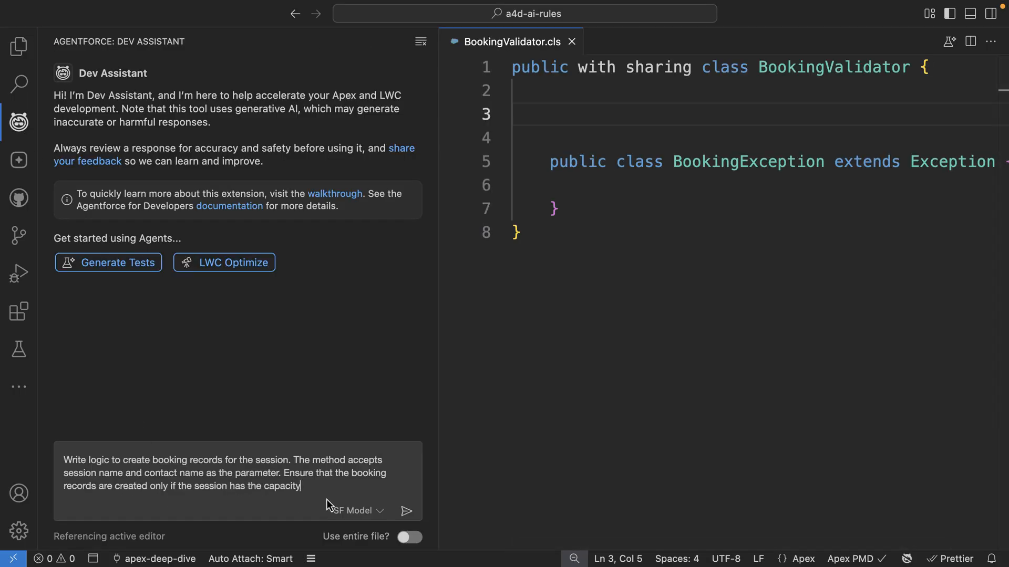
left_click(405, 510)
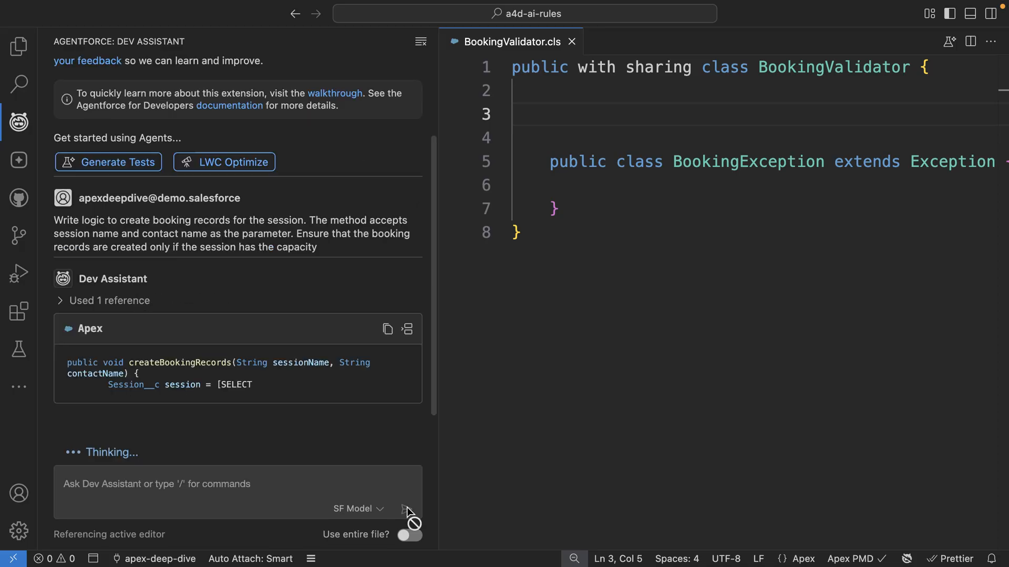
scroll("down", 3)
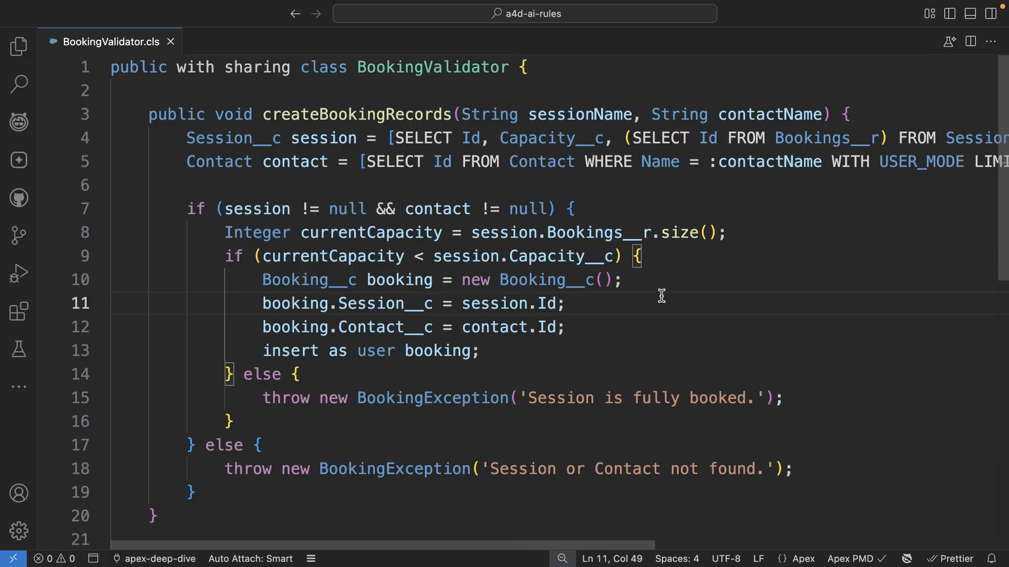
mouse_move(18, 43)
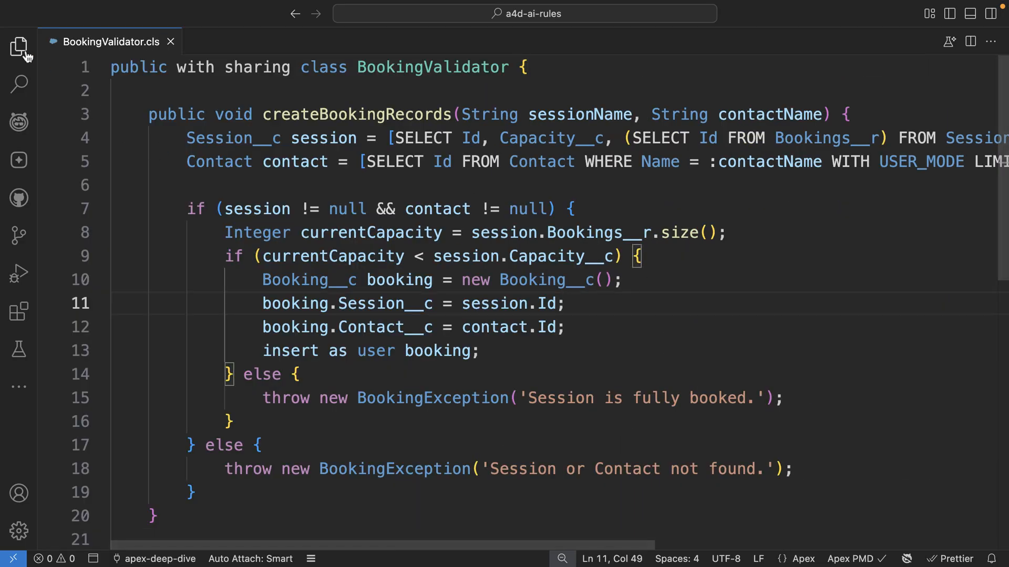
- Open apex-best-practice-guide.md from the Explorer and read through its guidelines
left_click(19, 45)
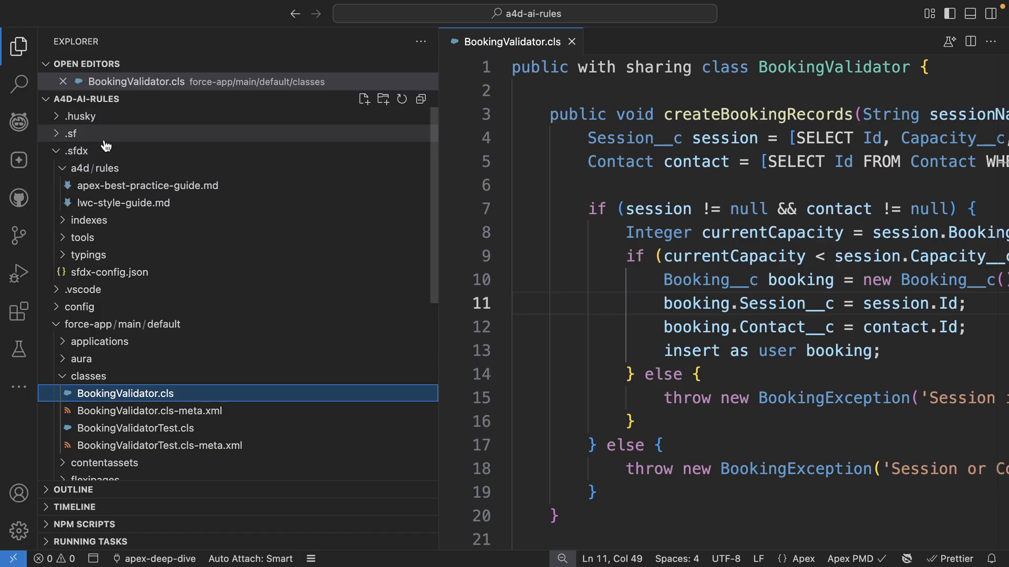
double_click(148, 185)
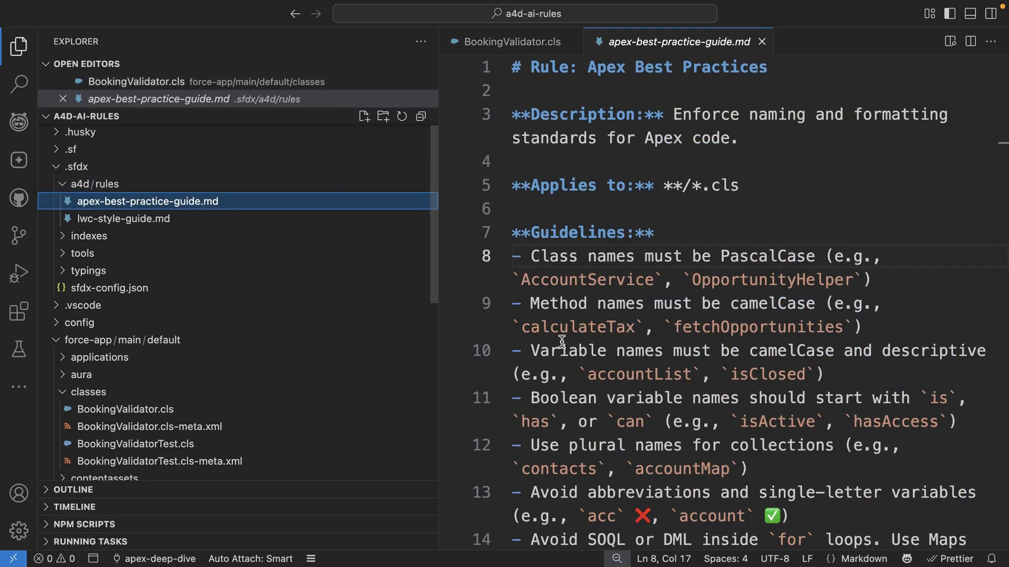
scroll("down", 3)
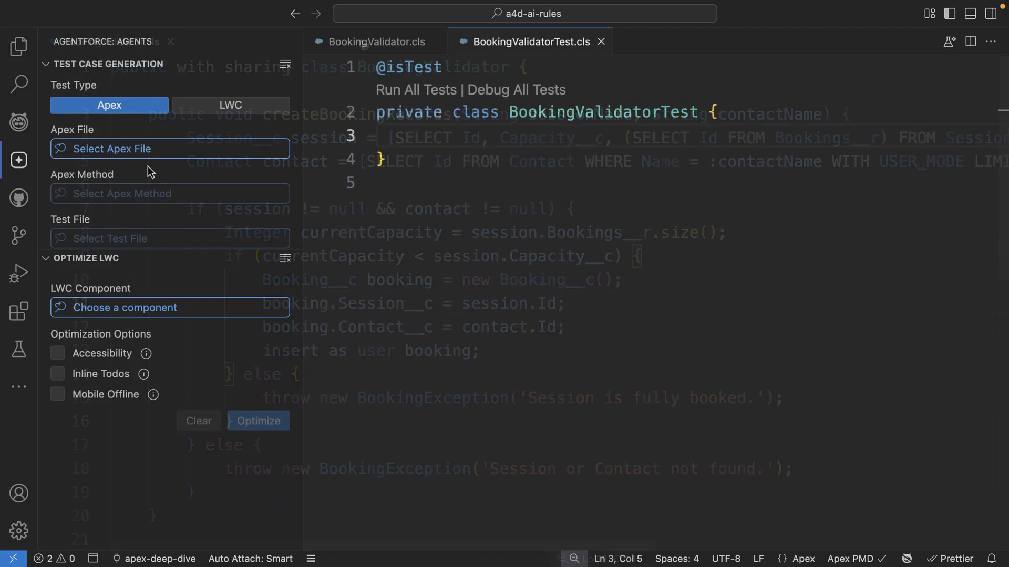
- Generate tests for BookingValidator's createBookingRecords into BookingValidatorTest and accept the generated method
left_click(169, 149)
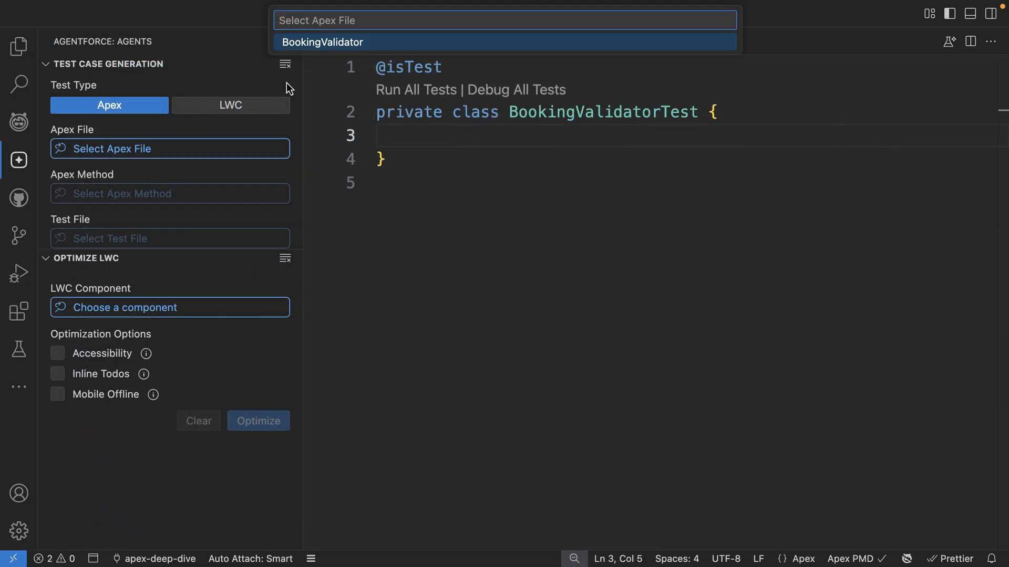
left_click(323, 42)
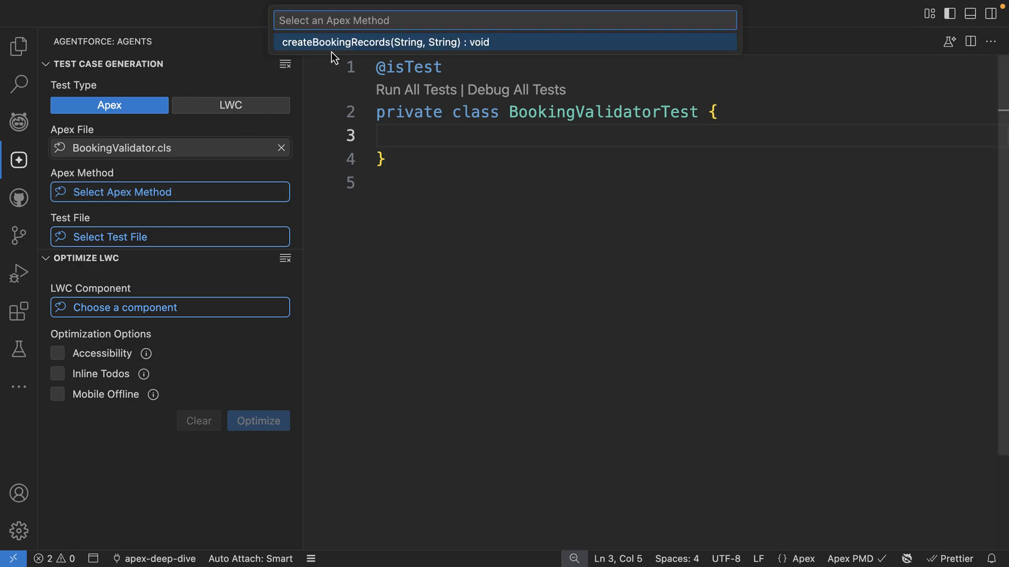
left_click(387, 42)
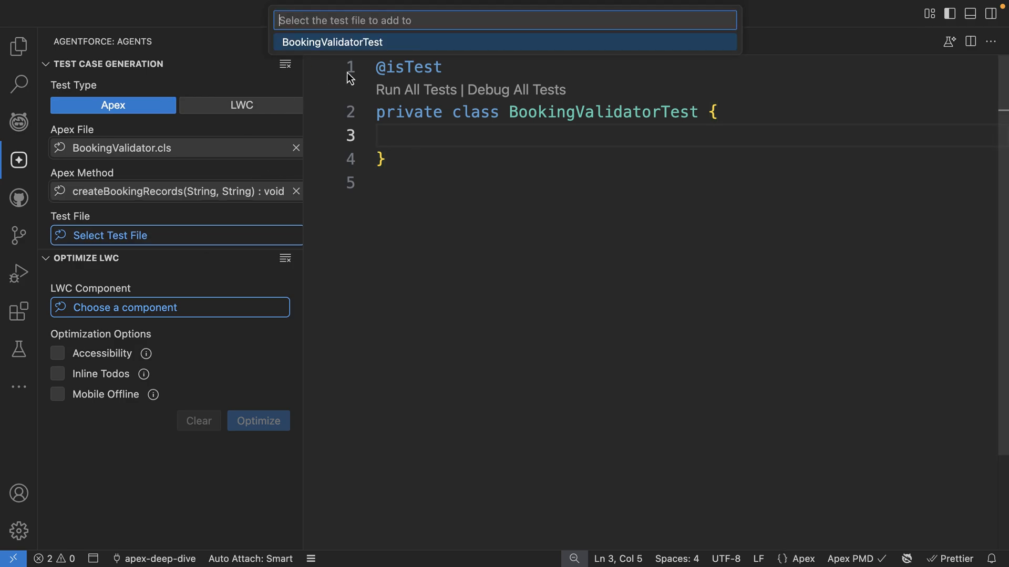
left_click(332, 42)
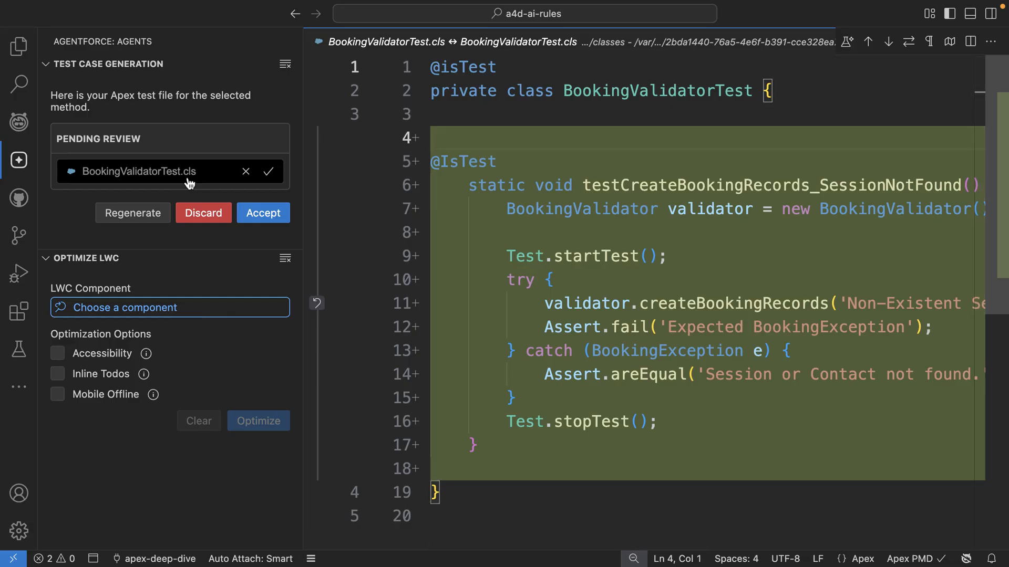
mouse_move(364, 248)
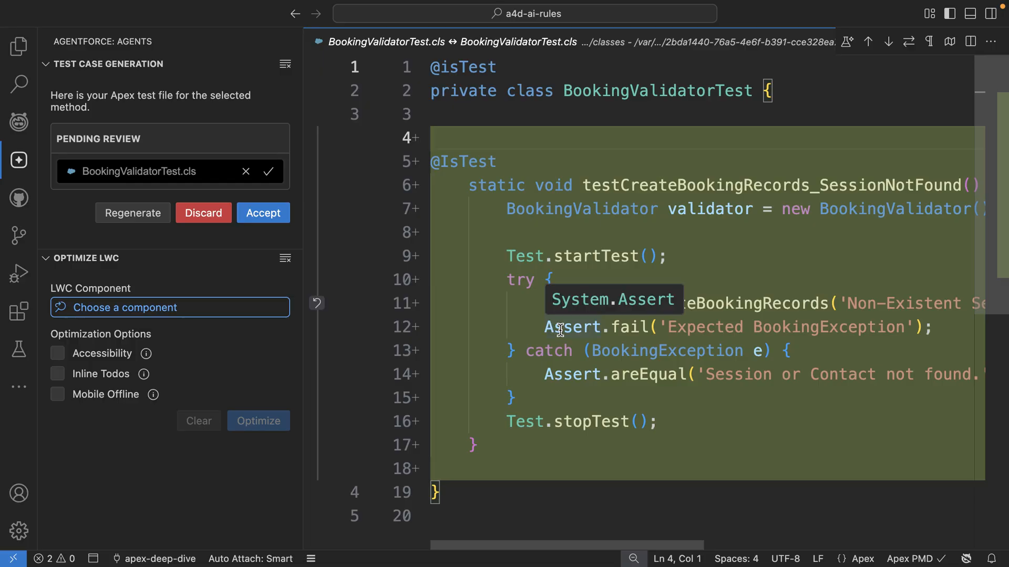
left_click(262, 212)
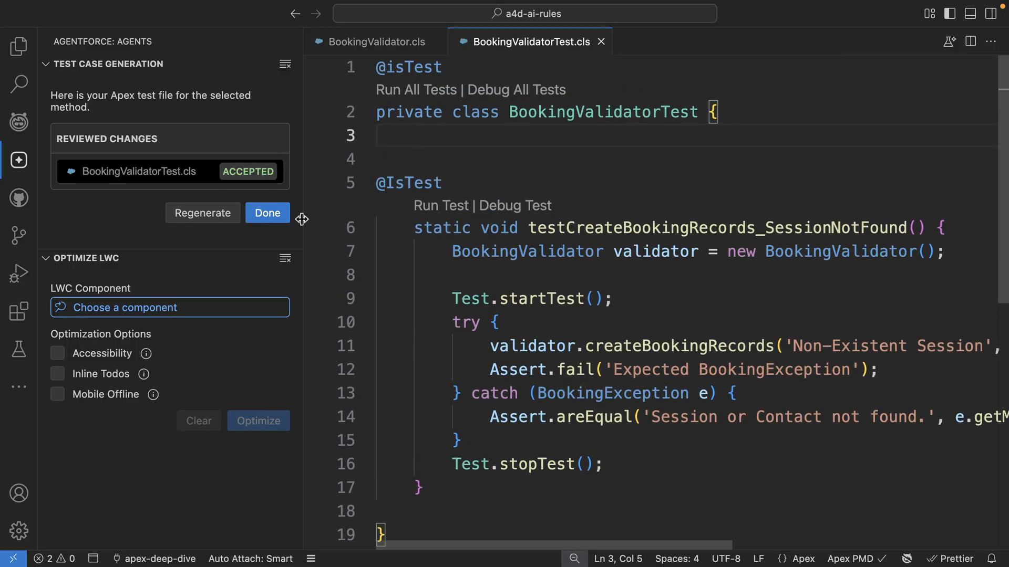
- Finish reviewing the generated SessionNotFound test changes with Done
left_click(267, 212)
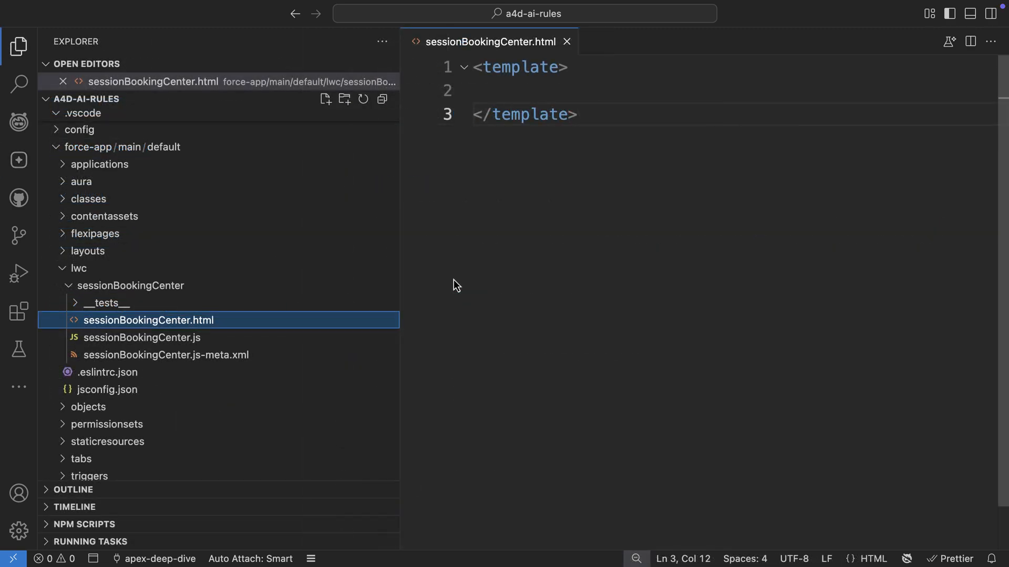
- Submit the sessionBookingCenter JavaScript request in Dev Assistant and scroll through the generated handlers
left_click(17, 119)
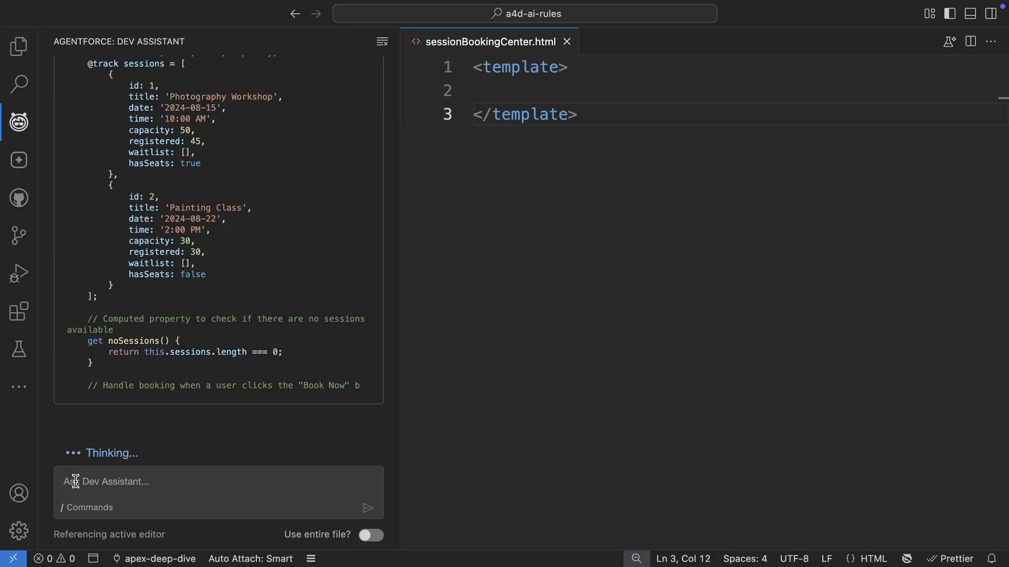
scroll("down", 3)
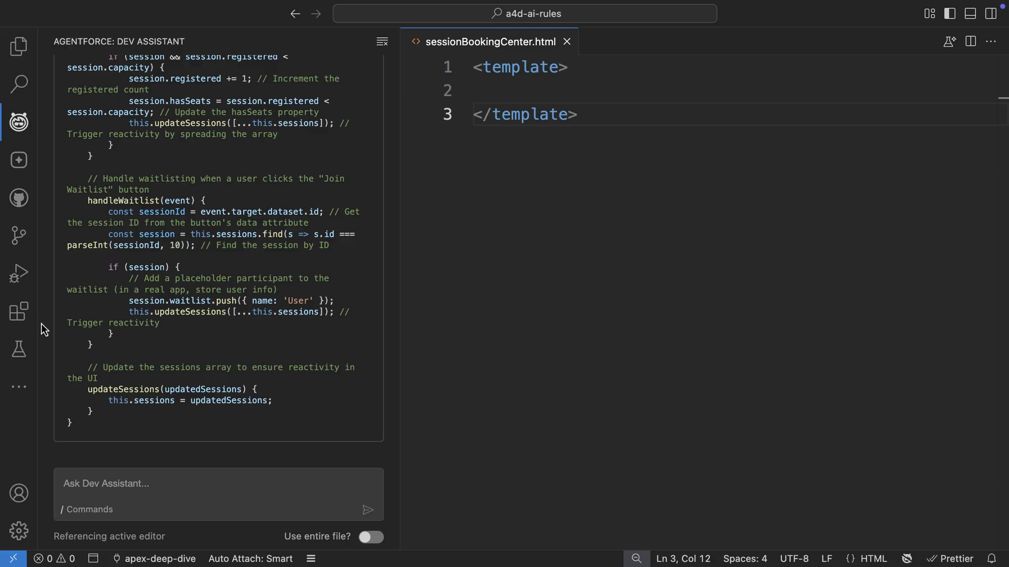
- Show the project files to locate the lwc-style-guide.md rules file
left_click(18, 38)
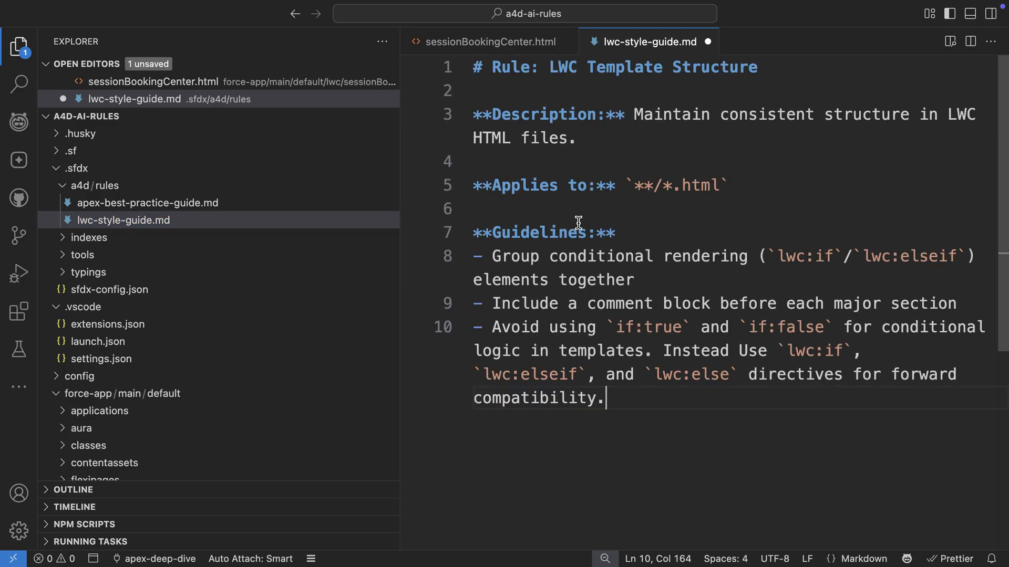
mouse_move(605, 267)
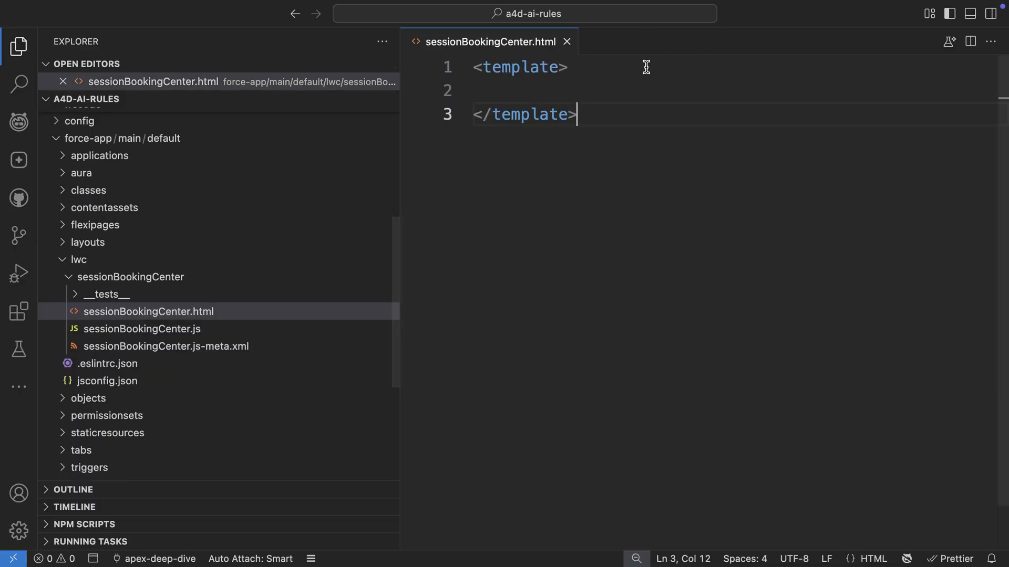
- Return to the Dev Assistant conversation to request the sessionBookingCenter HTML template
left_click(17, 122)
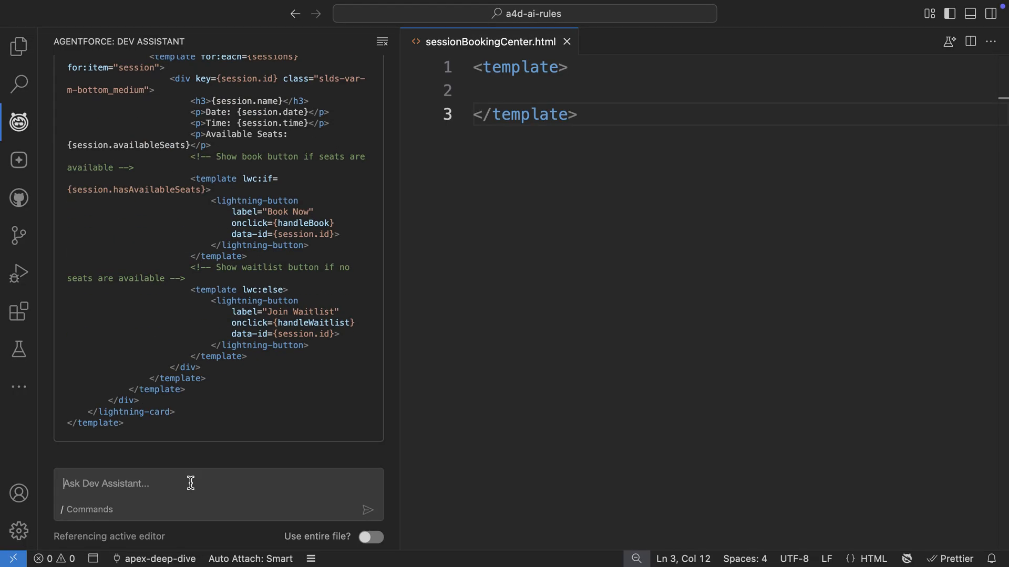
mouse_move(17, 529)
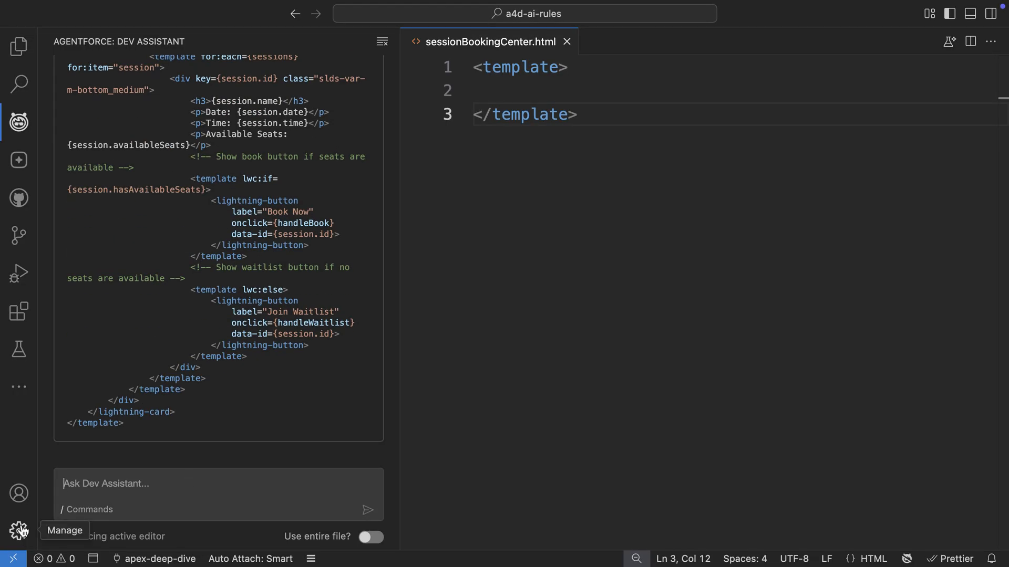
- Filter Settings by "AI Rules", showing Einstein custom rules enabled for devAssistant and apexTestGen
left_click(18, 530)
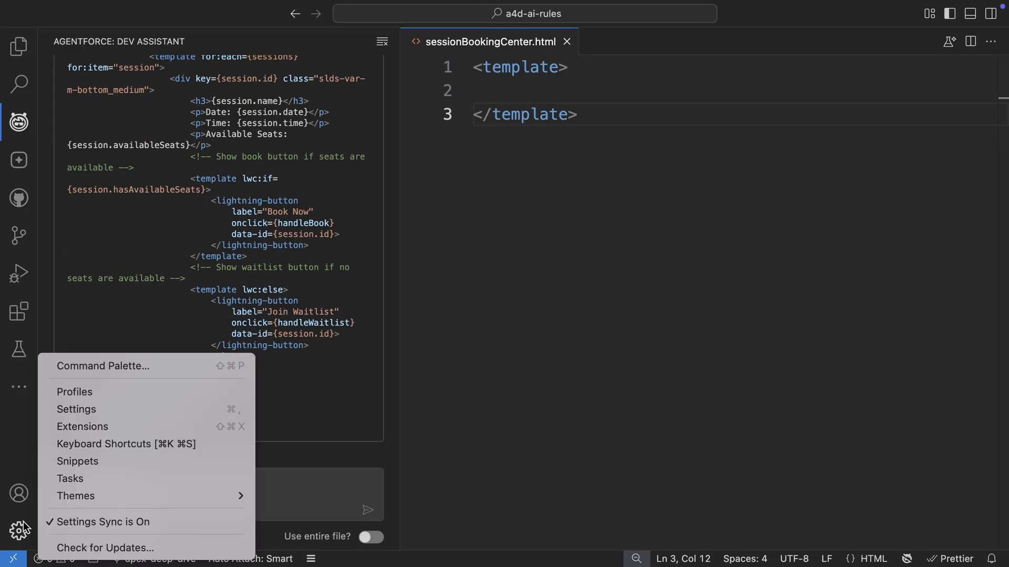
left_click(75, 409)
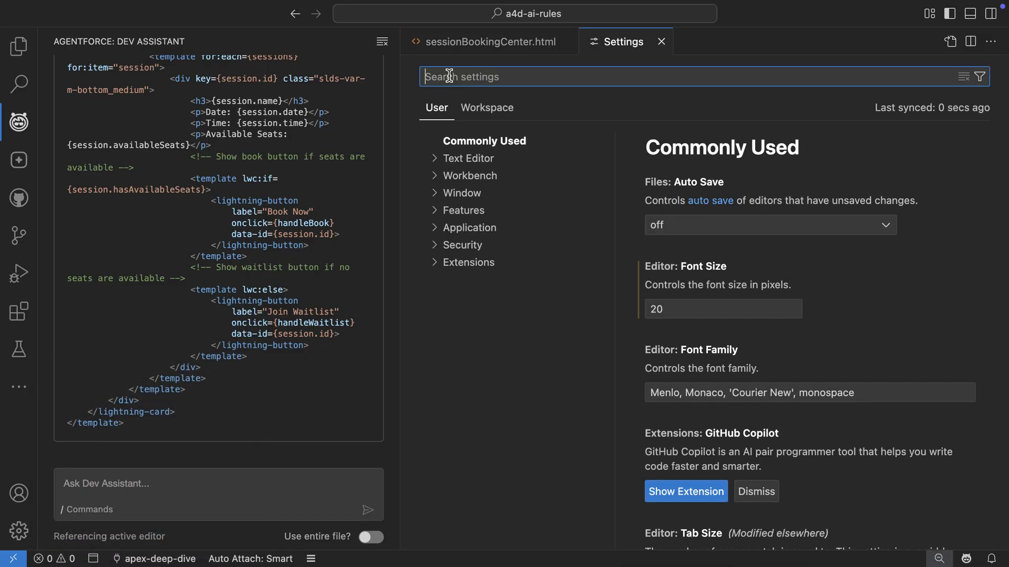
type("AI Rules")
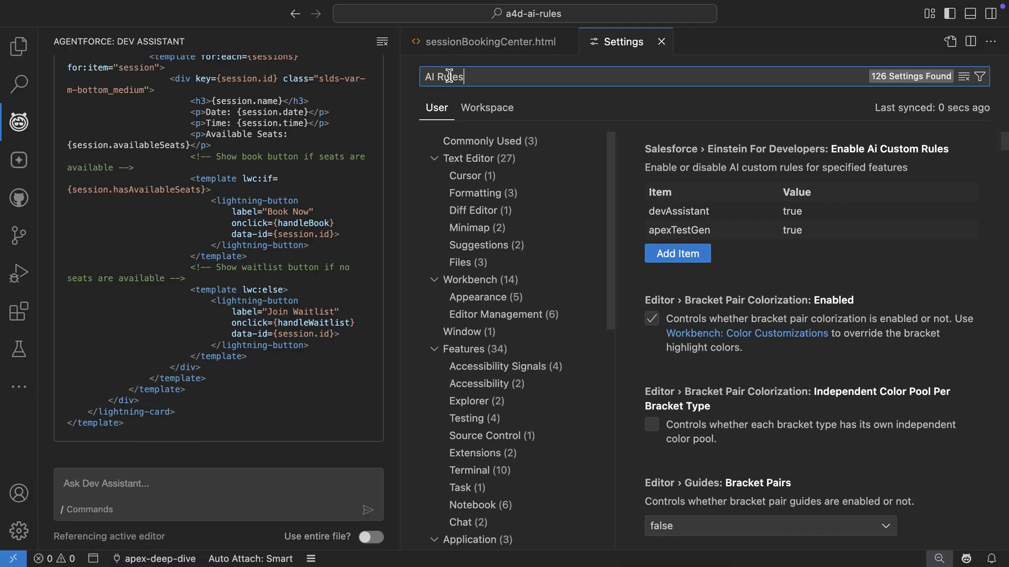